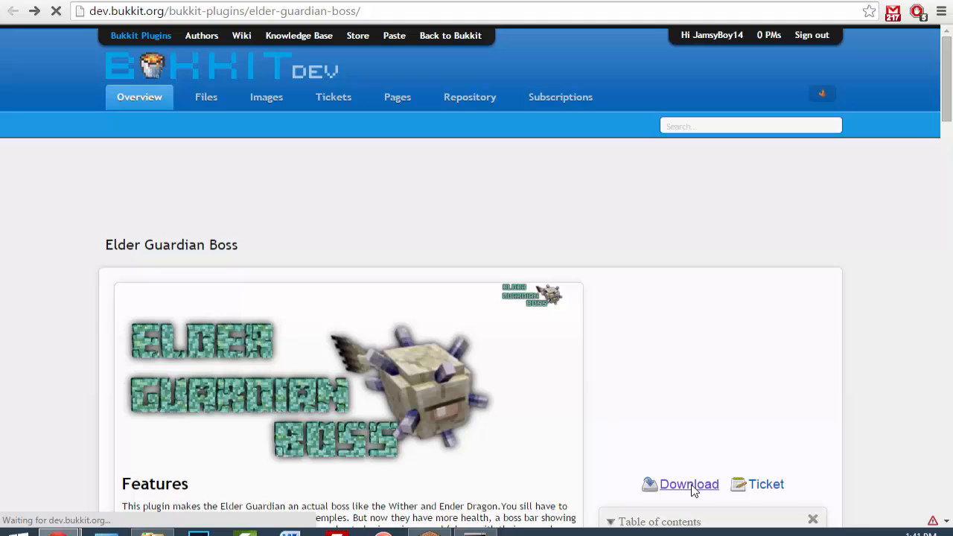
# Download the Elder Guardian Boss plugin file from its BukkitDev page
pyautogui.click(689, 484)
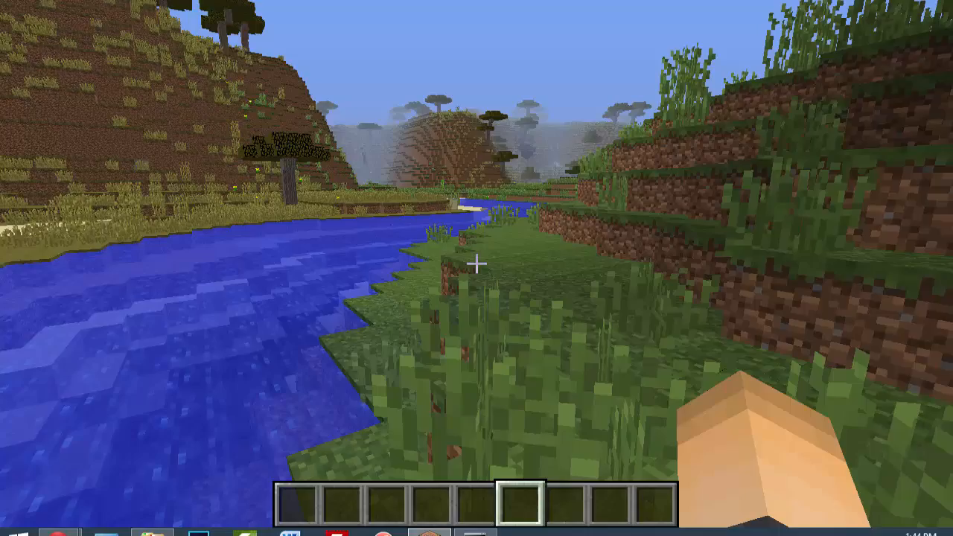
# Run '/plugman load ElderGuardian' to hot-load and enable the boss plugin
pyautogui.write('/plugm')
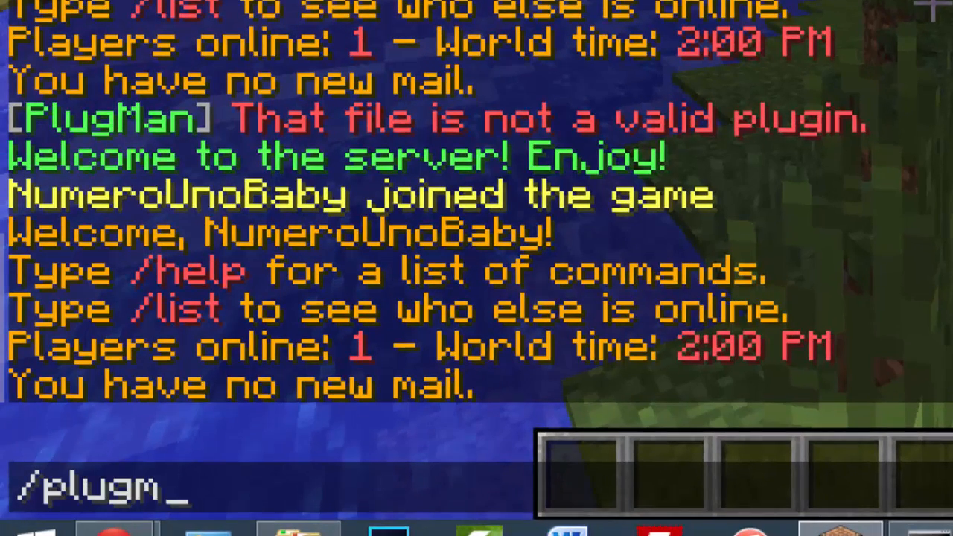
pyautogui.write('an load E')
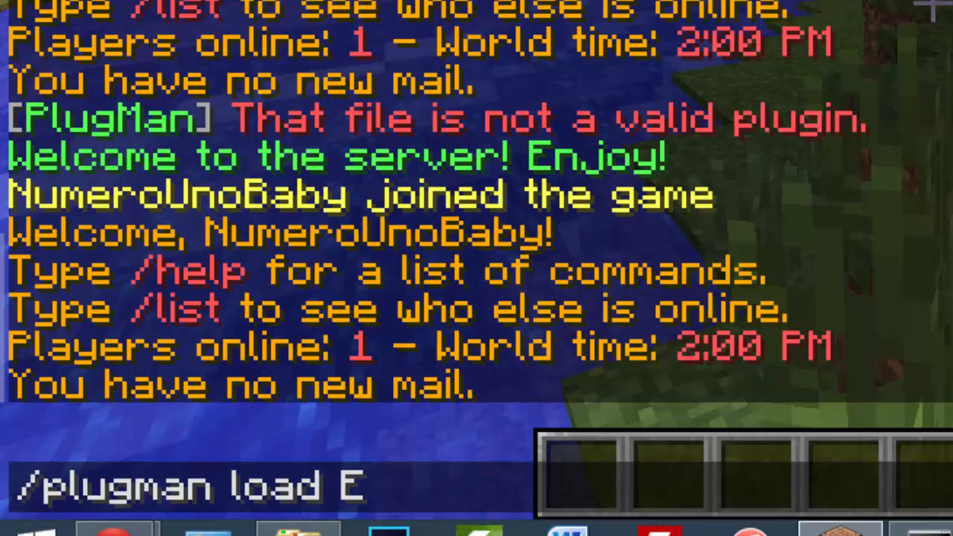
pyautogui.write('lderGuardian')
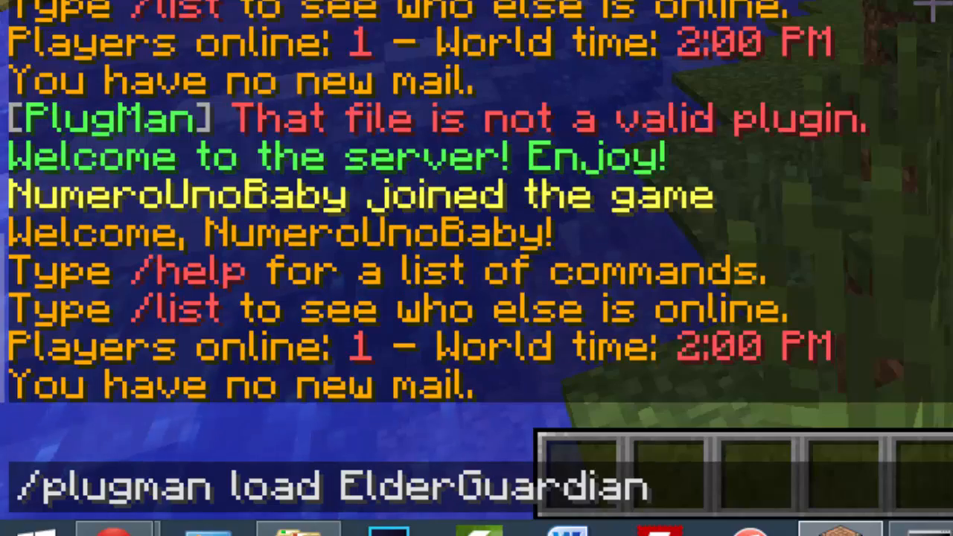
pyautogui.press('enter')
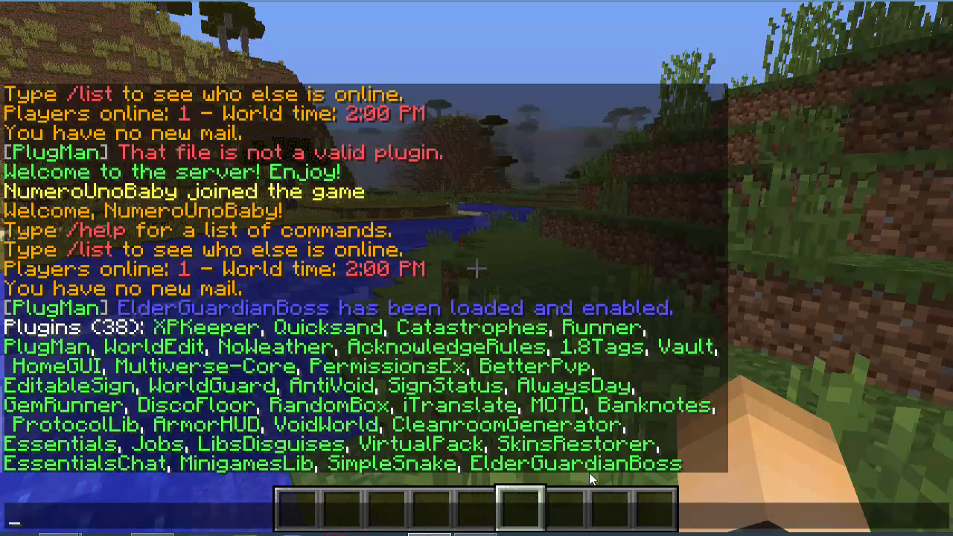
pyautogui.moveTo(711, 406)
pyautogui.write('/')
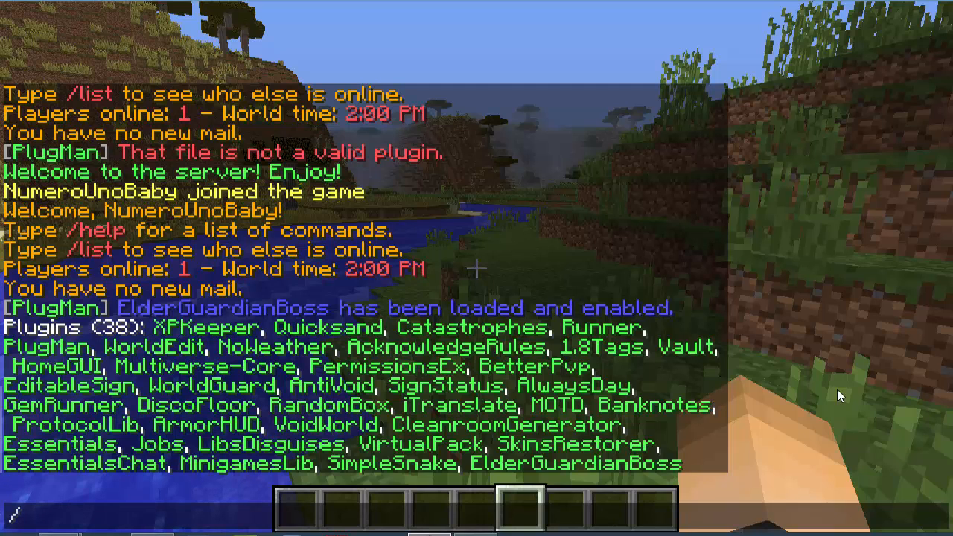
# Type the /egb command in chat to query the plugin's help
pyautogui.write('eg')
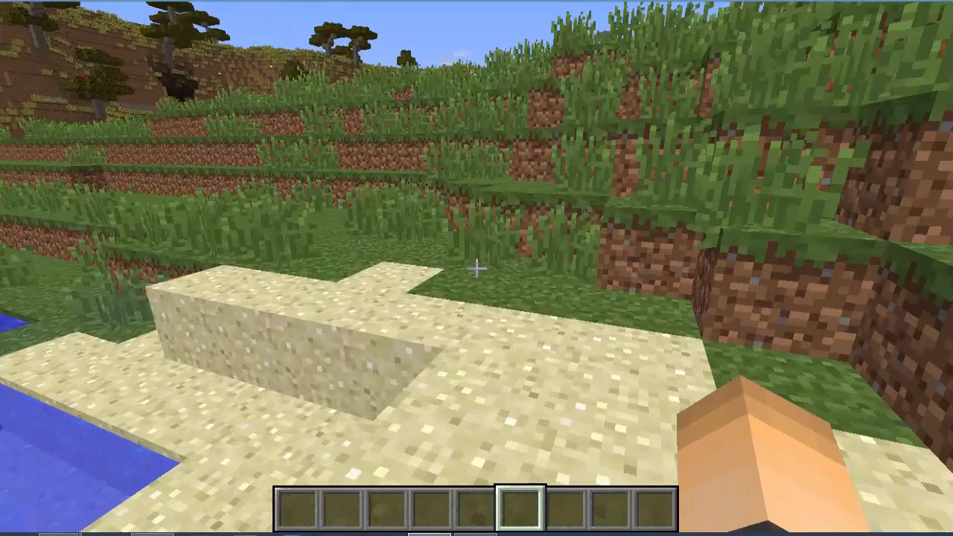
# Run '/plugman unload ElderGuardianBoss', then type /egb to confirm it's gone
pyautogui.write('/plugman unload')
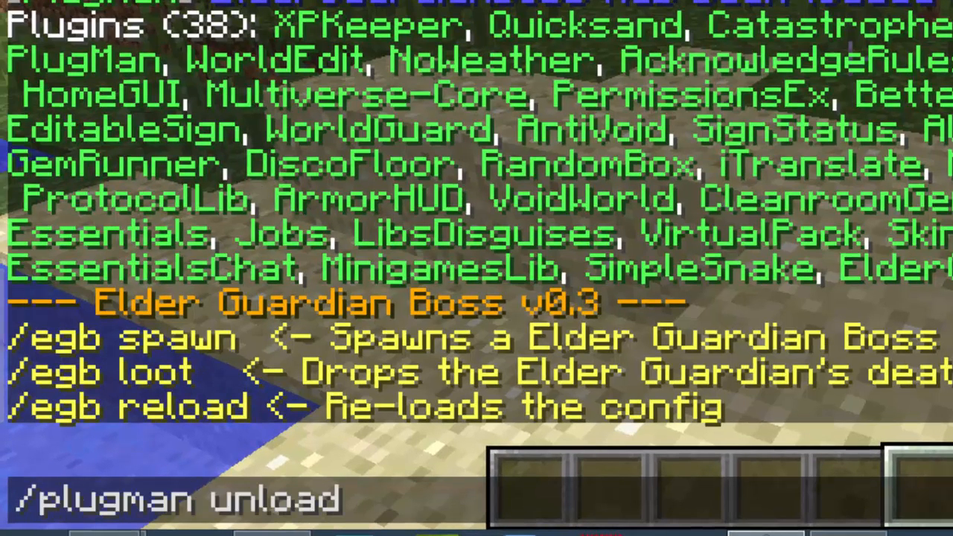
pyautogui.write('ElderG')
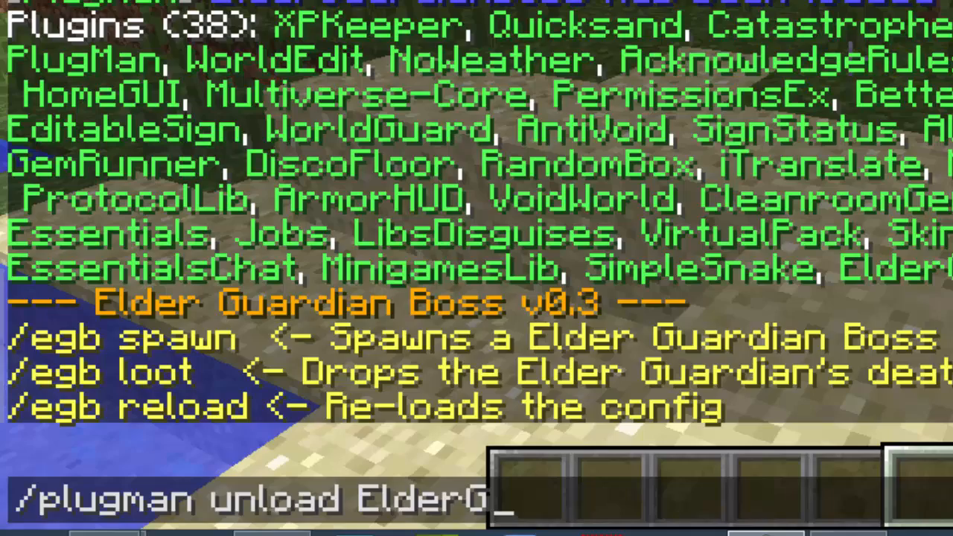
pyautogui.write('uardianBo')
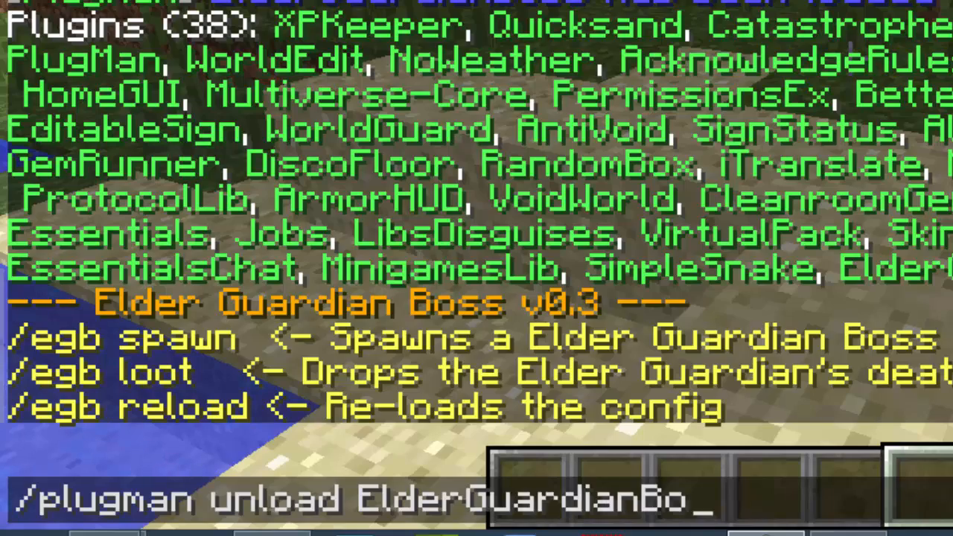
pyautogui.press('enter')
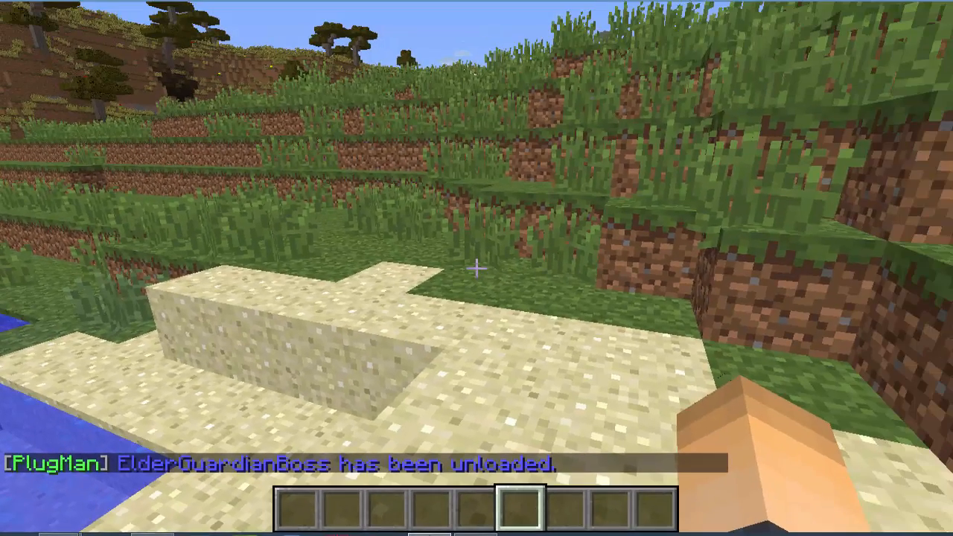
pyautogui.write('/egb')
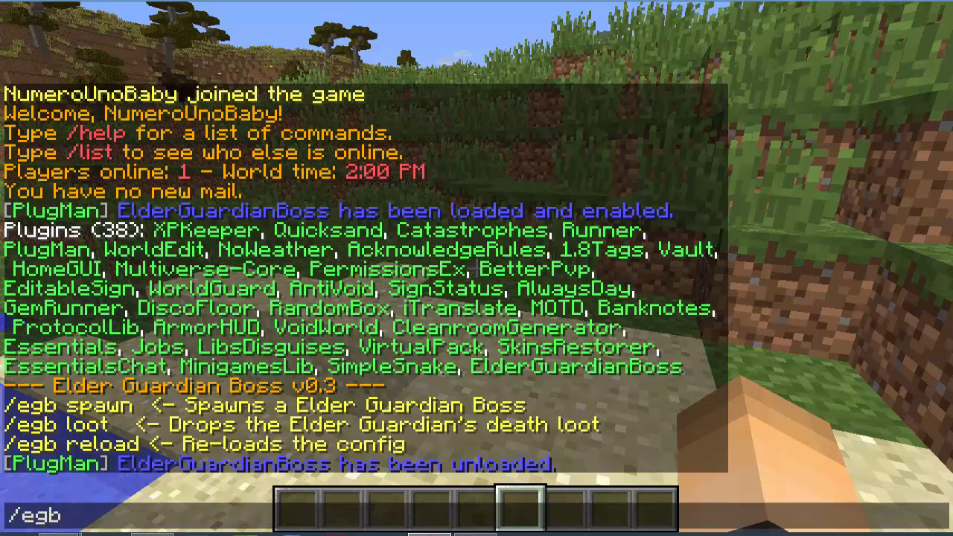